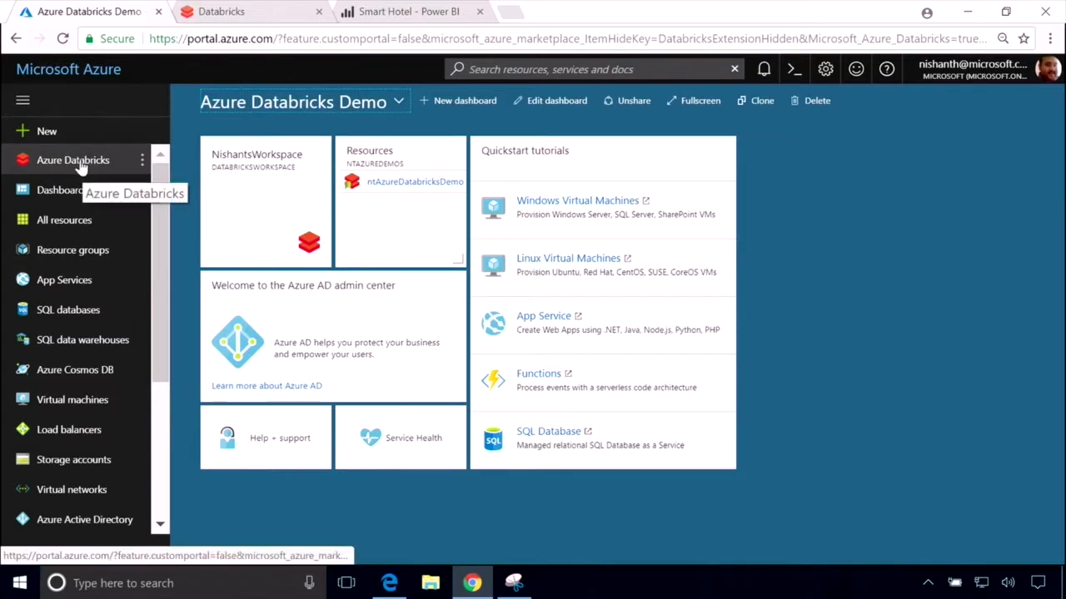
- Launch the Databricks demo workspace from the Azure Databricks services list
click(73, 159)
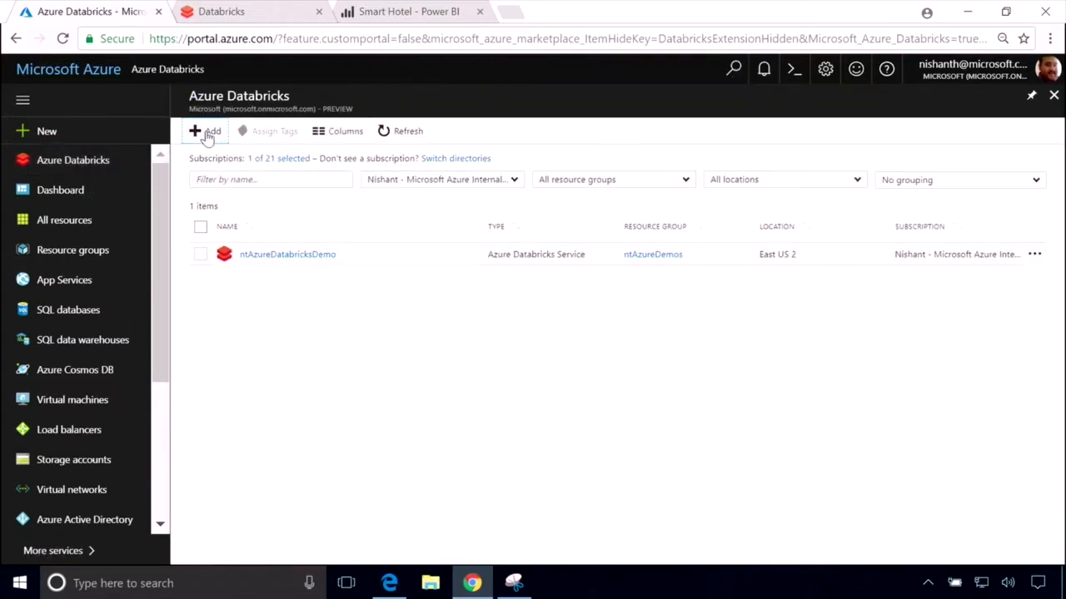
click(205, 132)
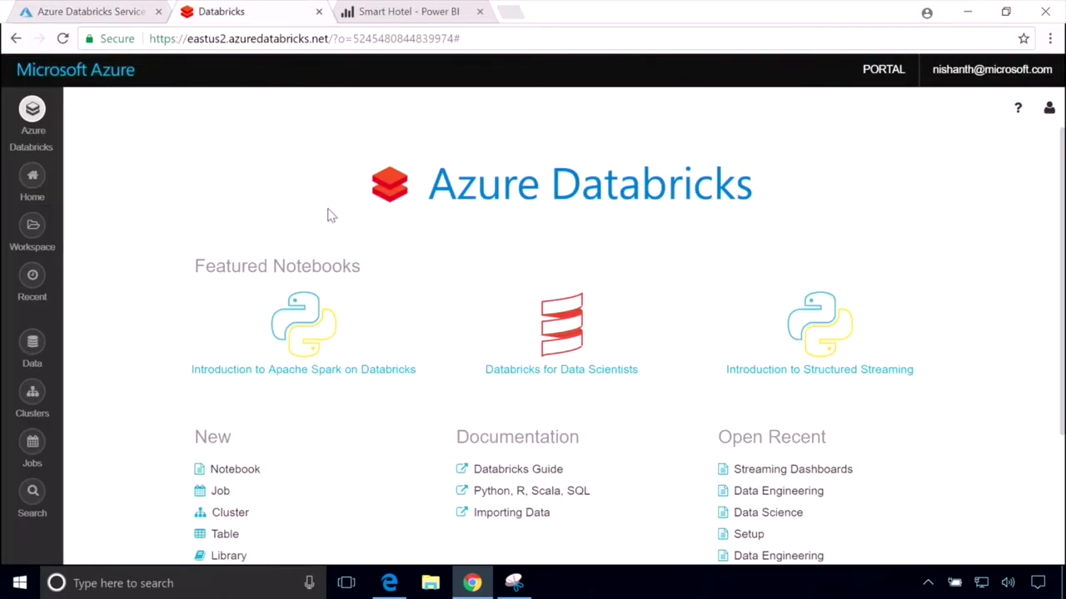
mouse_move(33, 230)
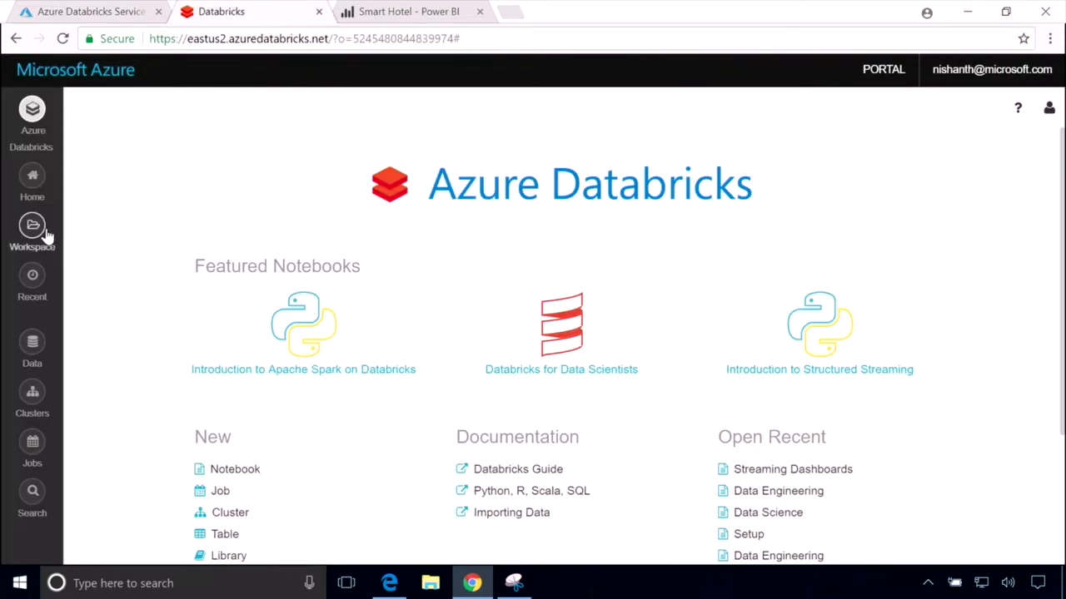
- Browse the workspace to Connect Demo and load the Data Engineering notebook
click(31, 233)
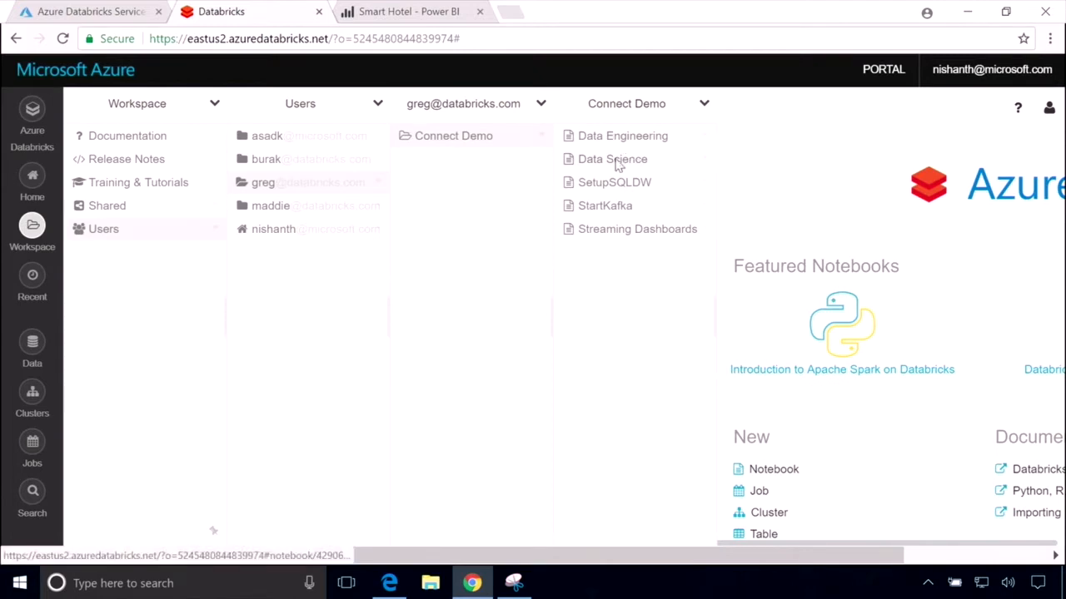
mouse_move(636, 230)
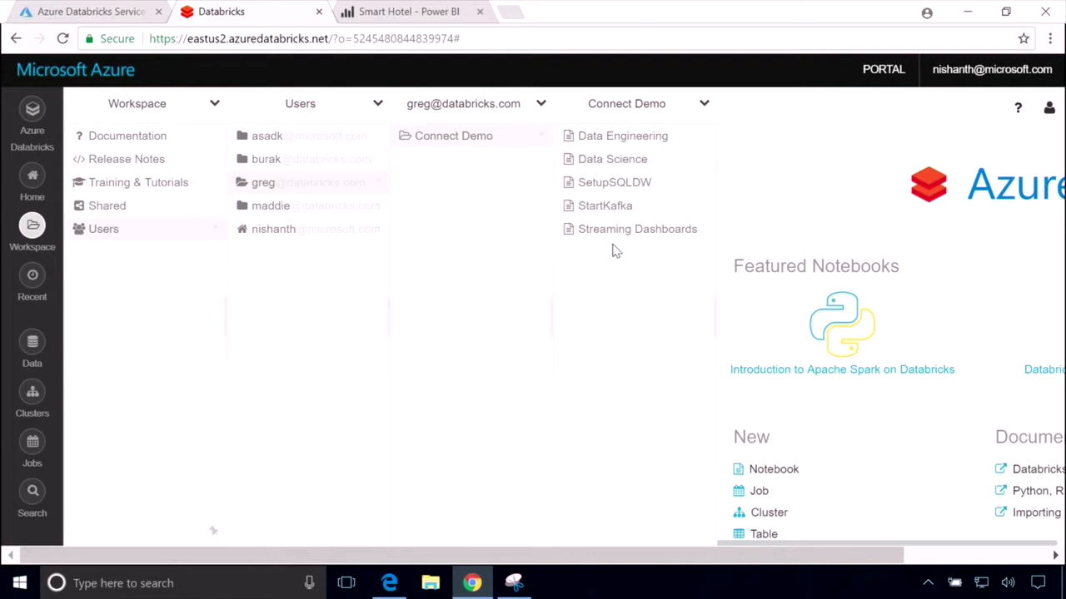
click(622, 137)
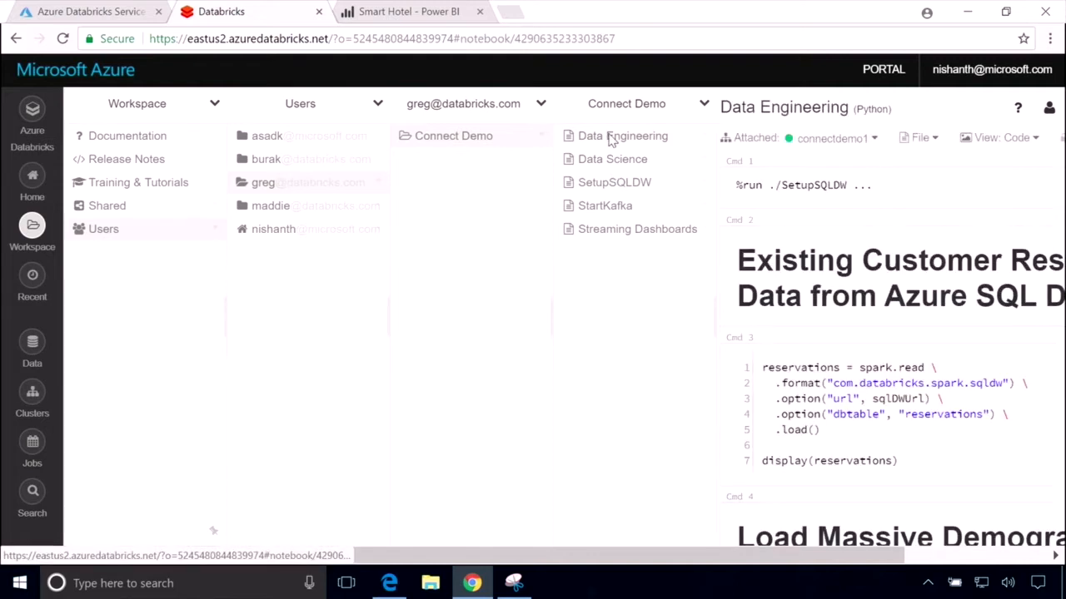
- Run the reservations cell to load the customer reservations table from Azure SQL
click(622, 136)
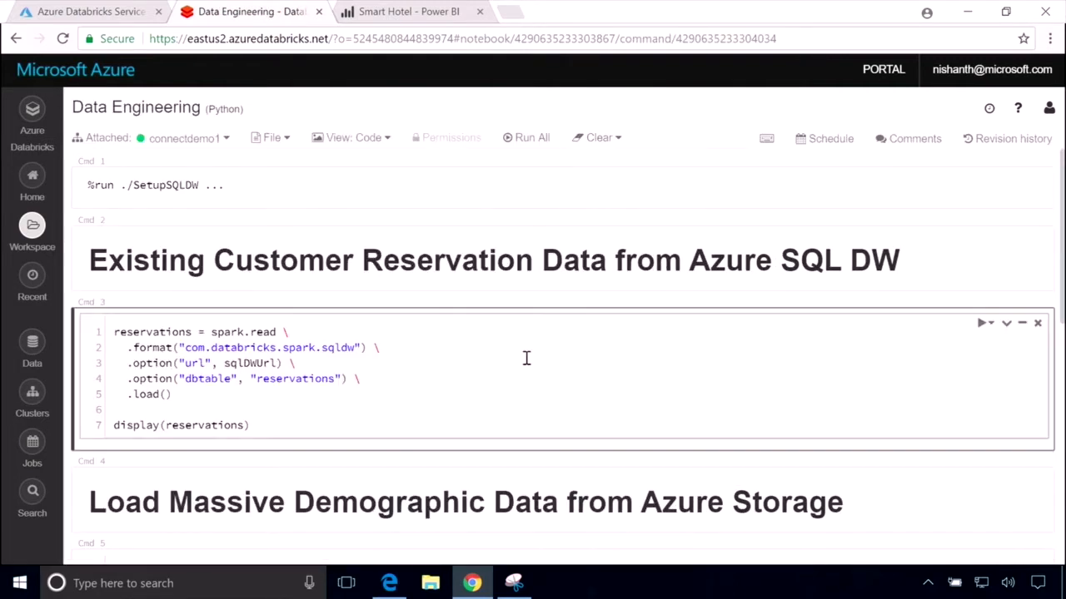
click(532, 137)
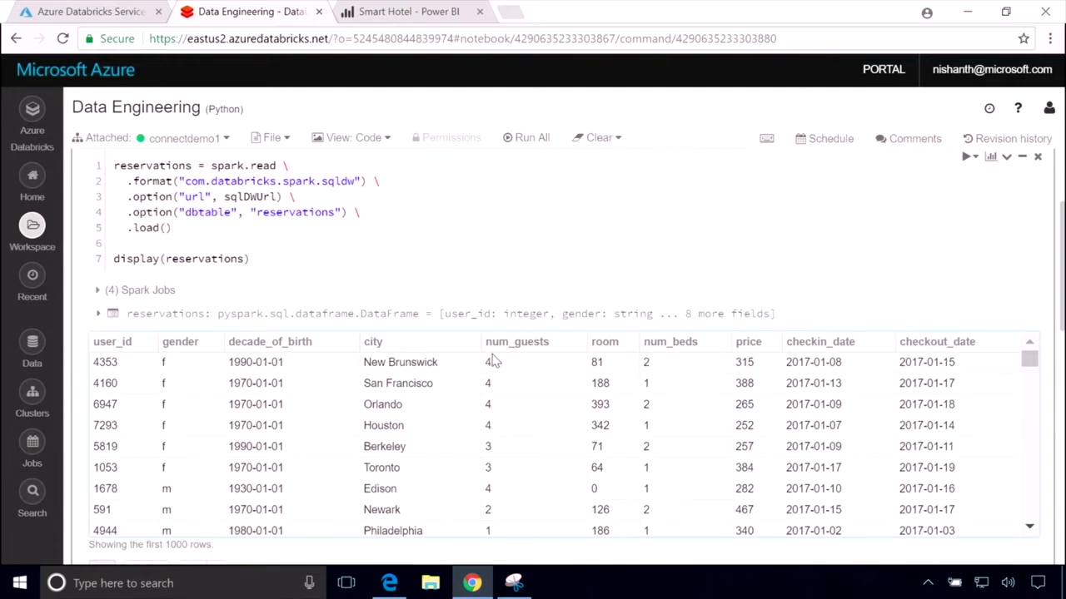
mouse_move(391, 317)
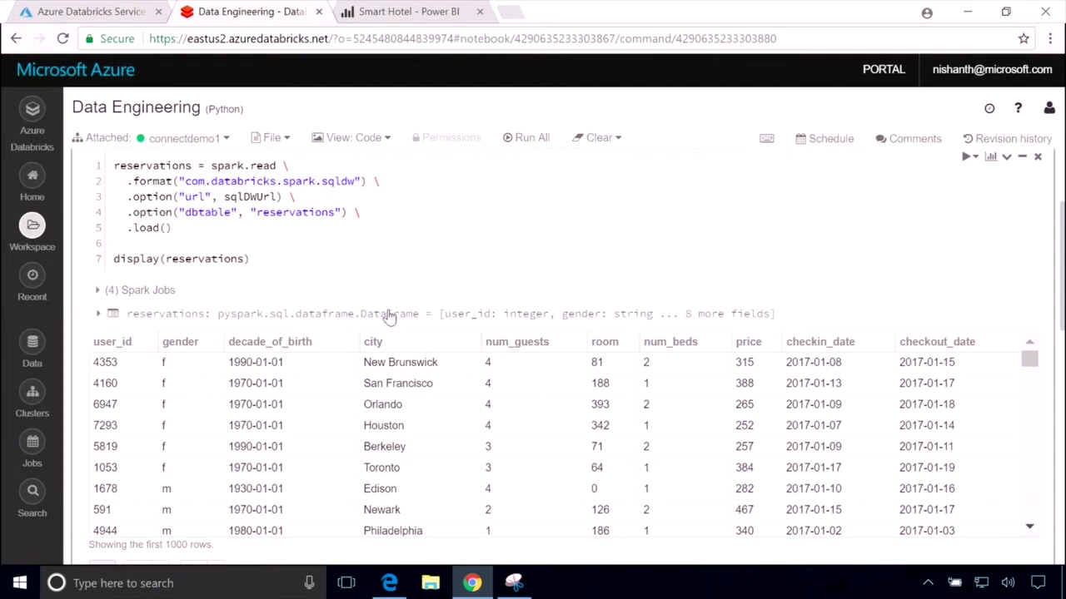
mouse_move(363, 250)
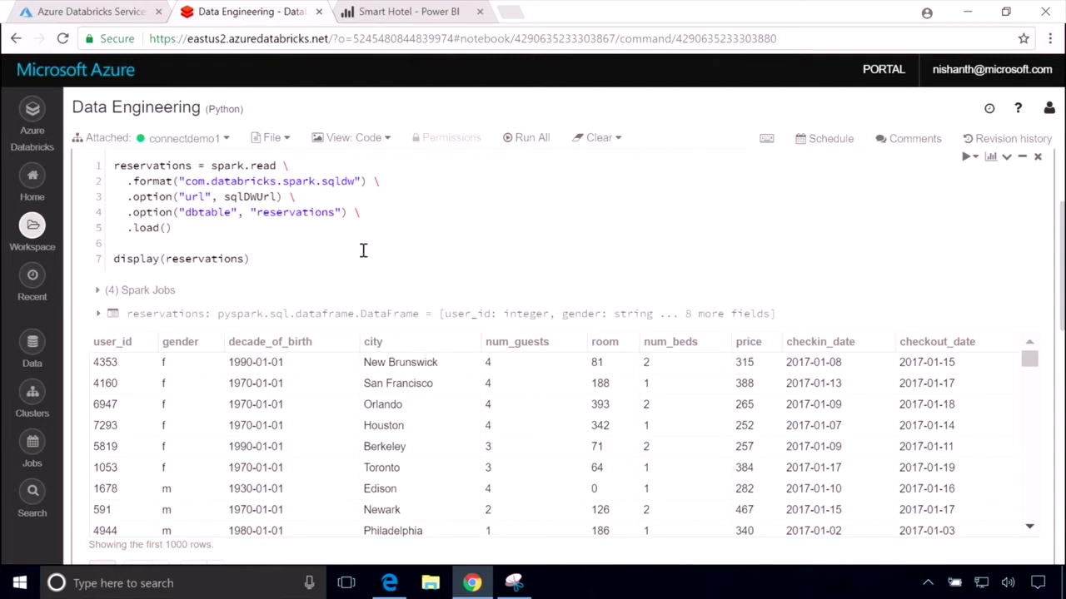
mouse_move(373, 220)
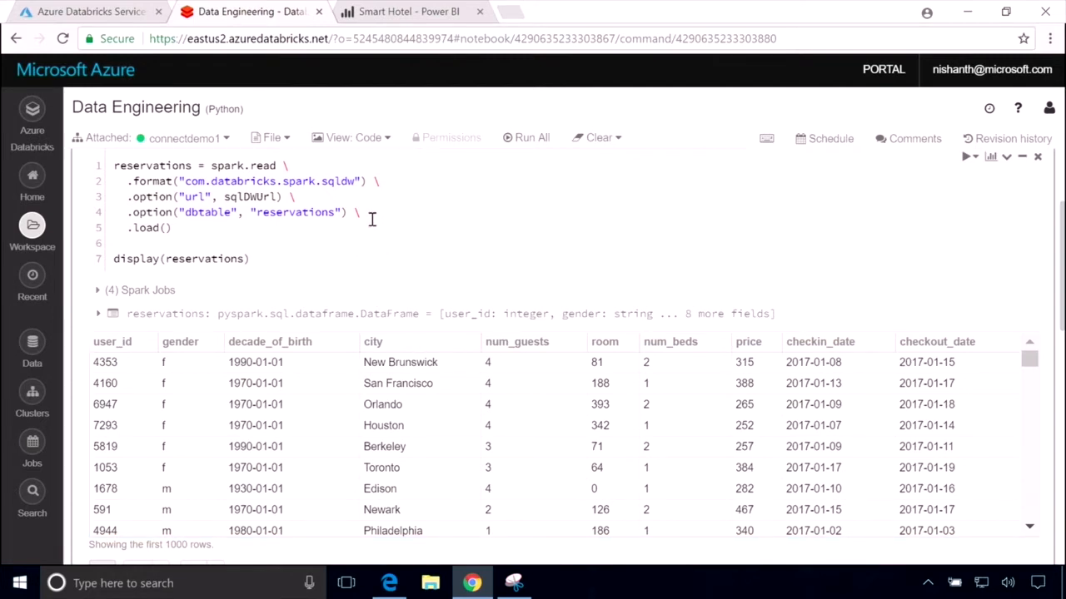
mouse_move(227, 172)
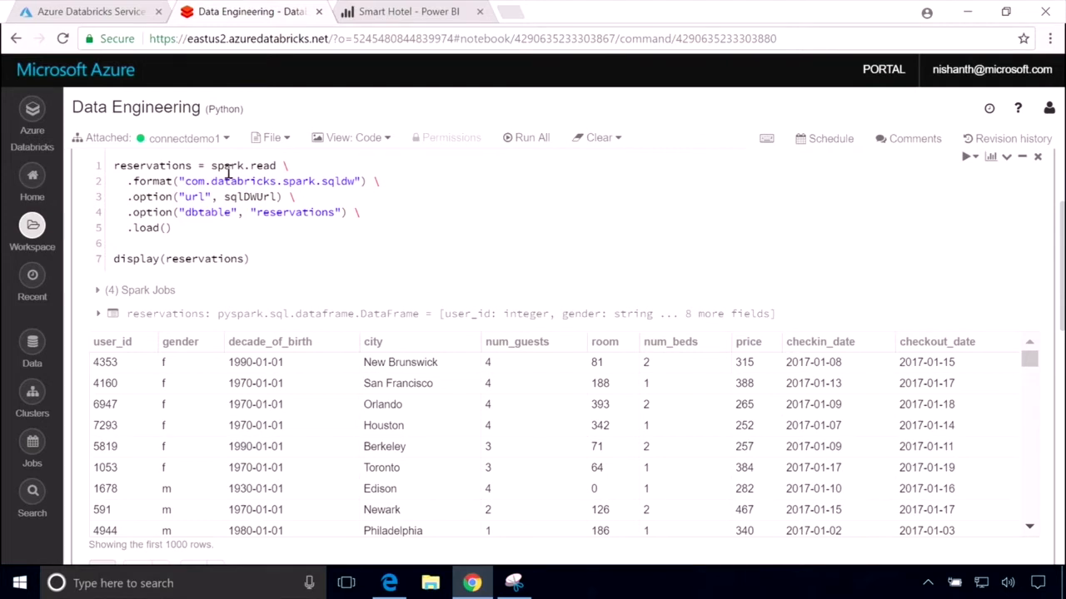
mouse_move(325, 462)
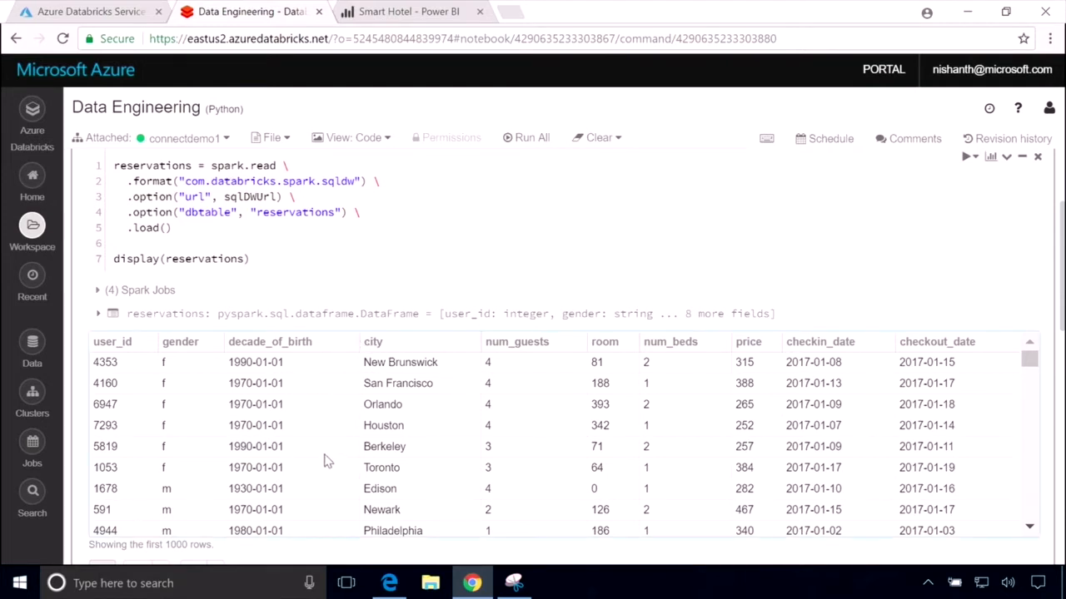
mouse_move(676, 438)
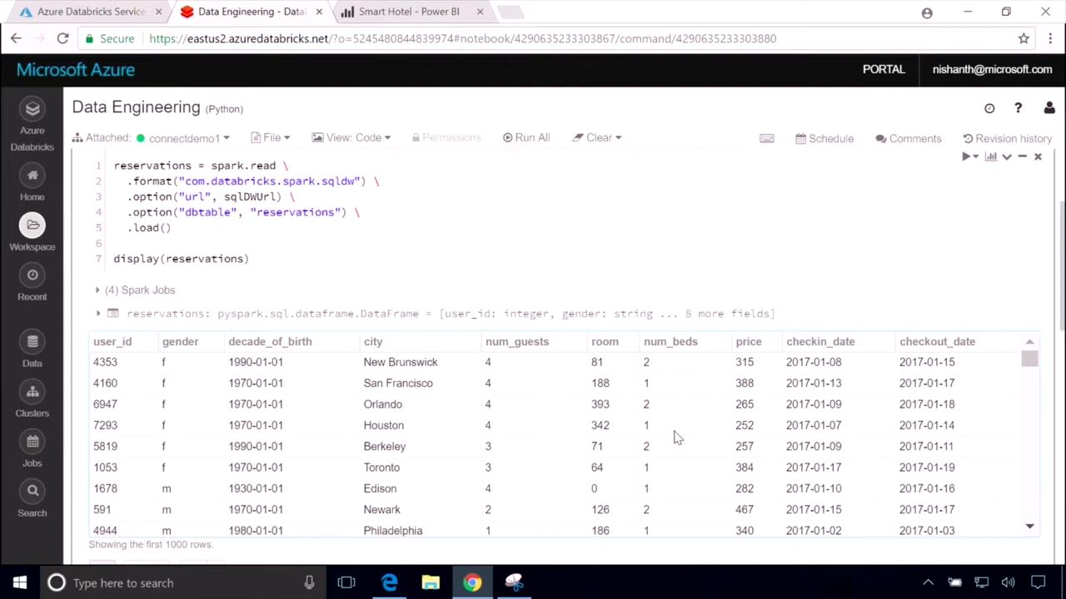
scroll(down, 3)
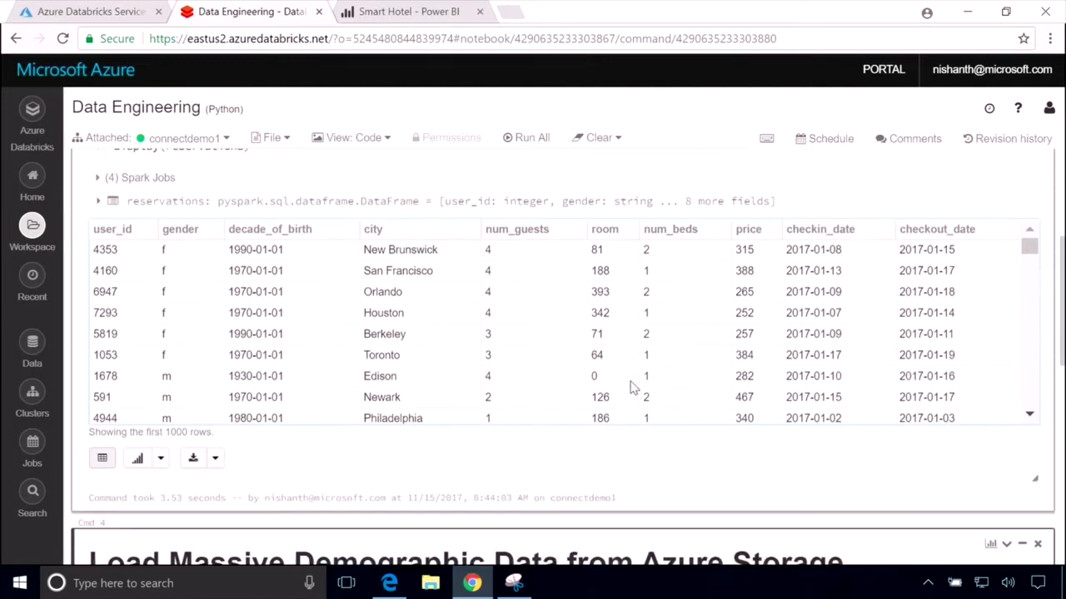
- Run the Load Massive Demographic Data cell, showing the table and about 491.9 million rows
scroll(down, 3)
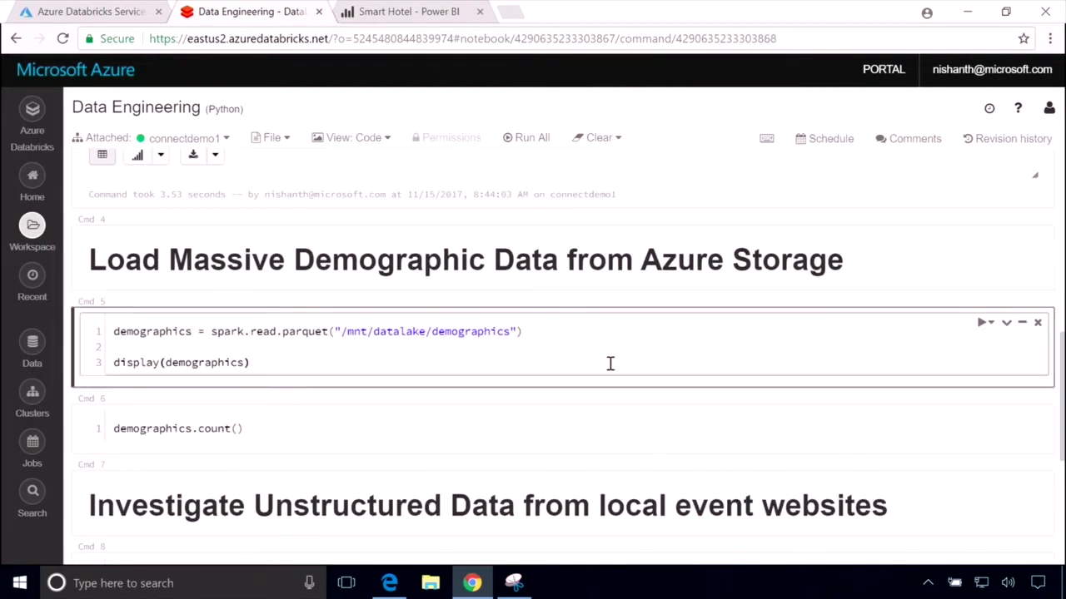
click(531, 136)
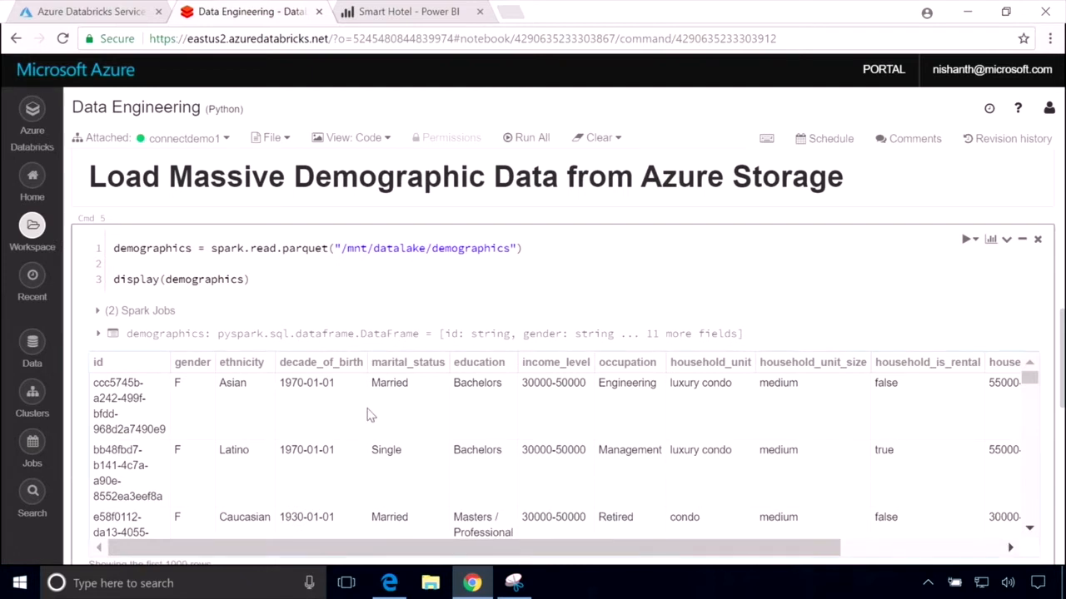
mouse_move(477, 419)
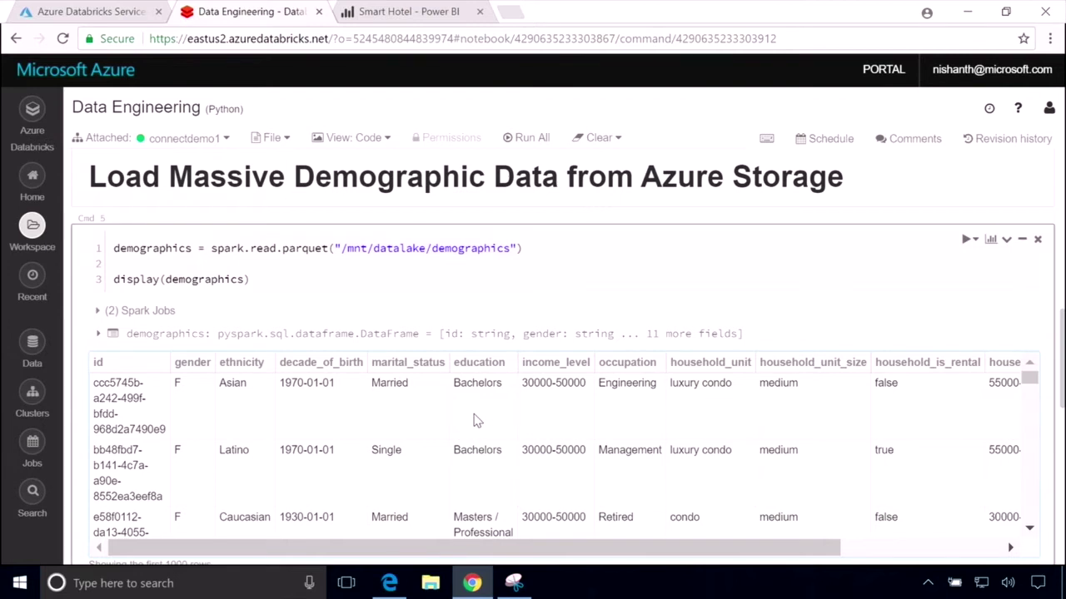
mouse_move(396, 476)
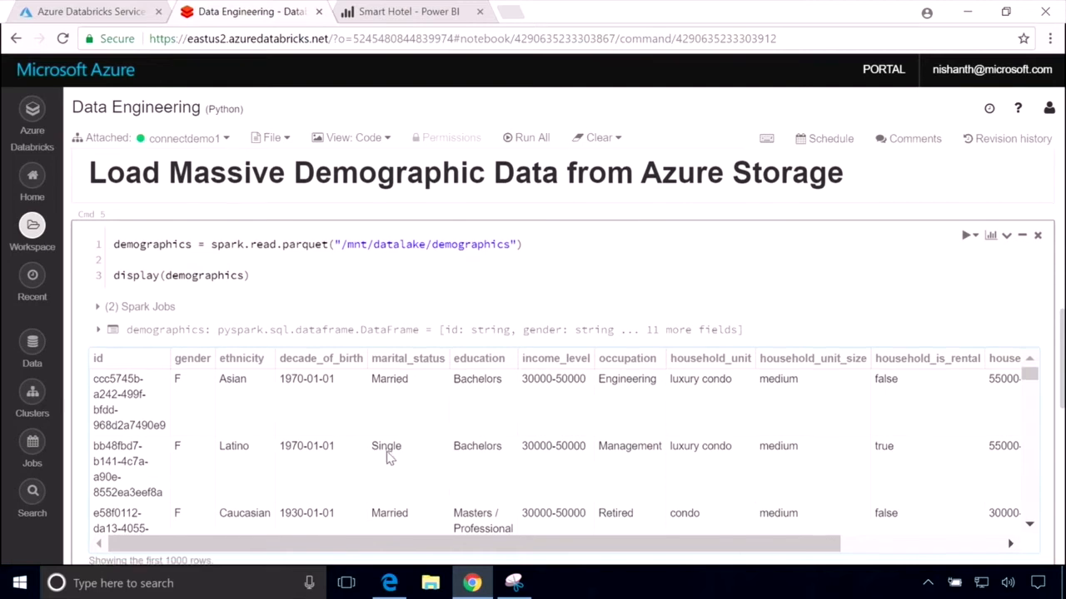
scroll(down, 3)
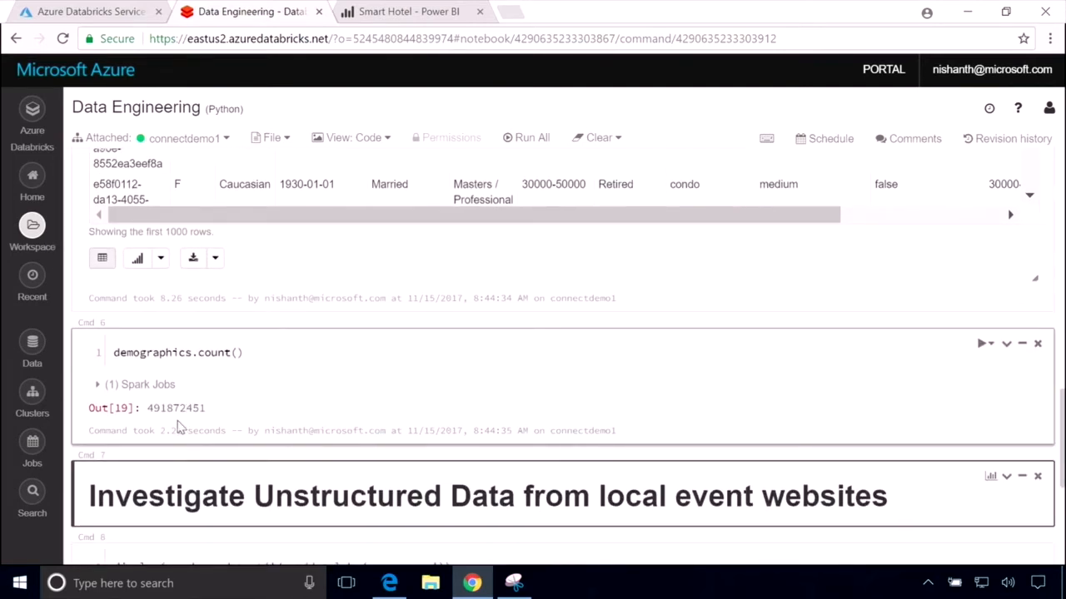
mouse_move(178, 416)
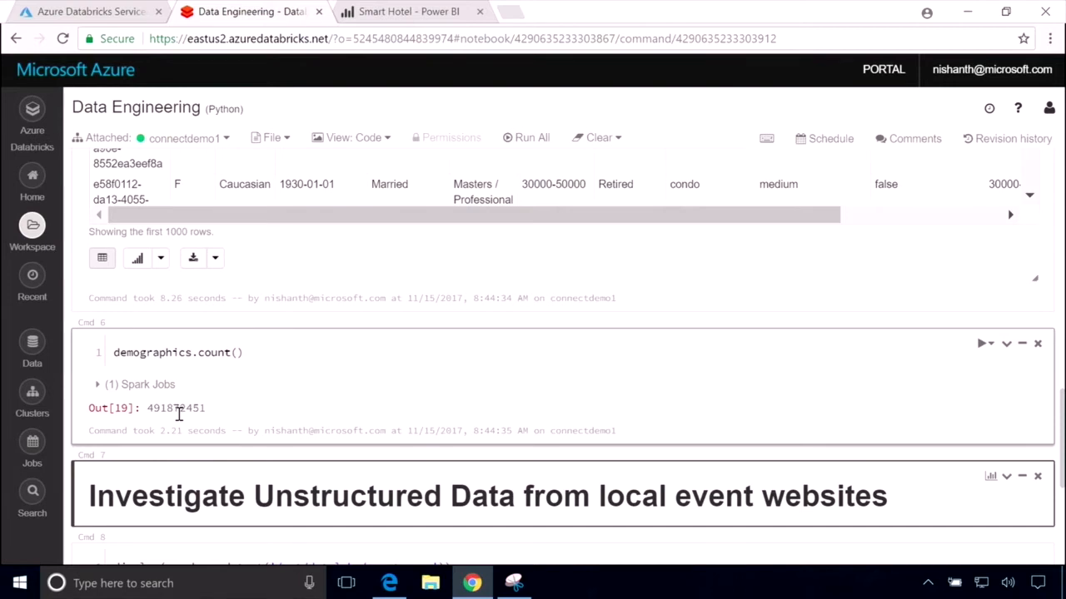
mouse_move(268, 435)
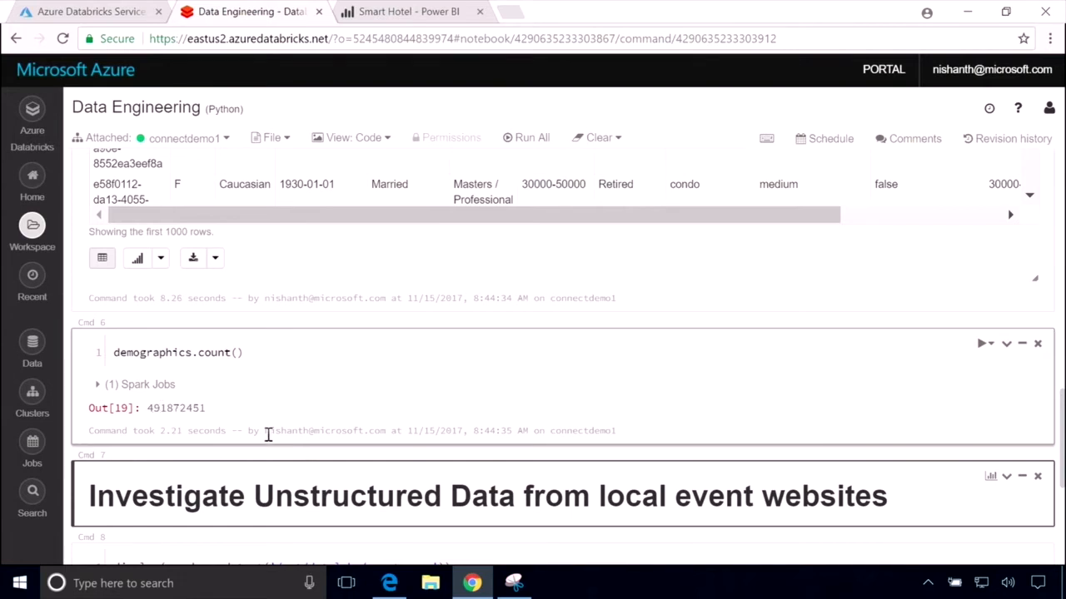
mouse_move(286, 429)
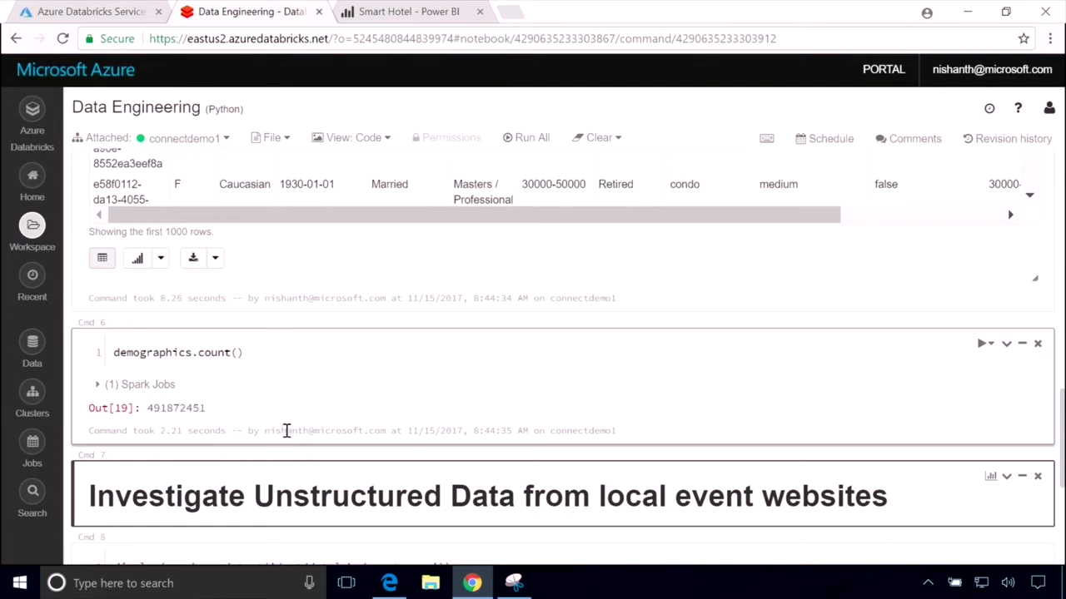